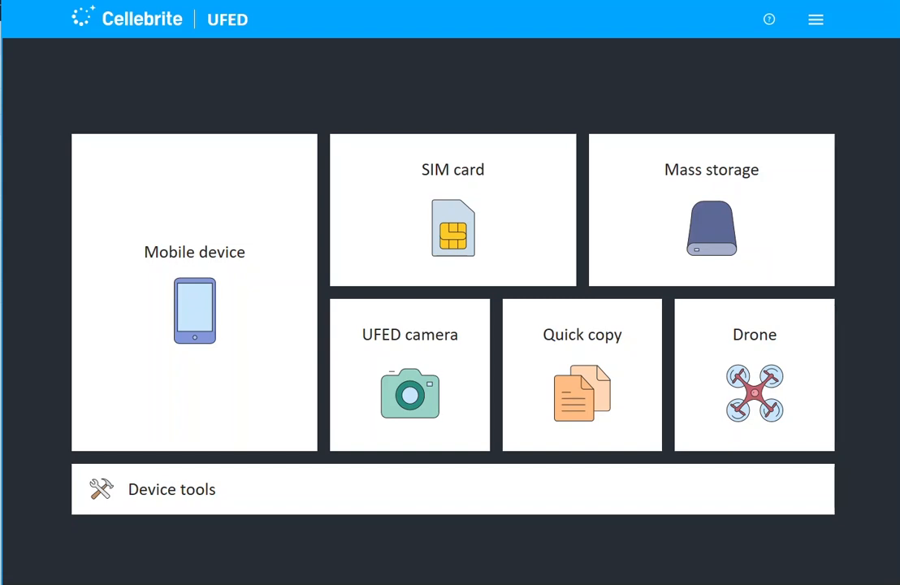
# Step: Choose Mobile device, search devices, and show the Recently used device profiles
pyautogui.click(194, 293)
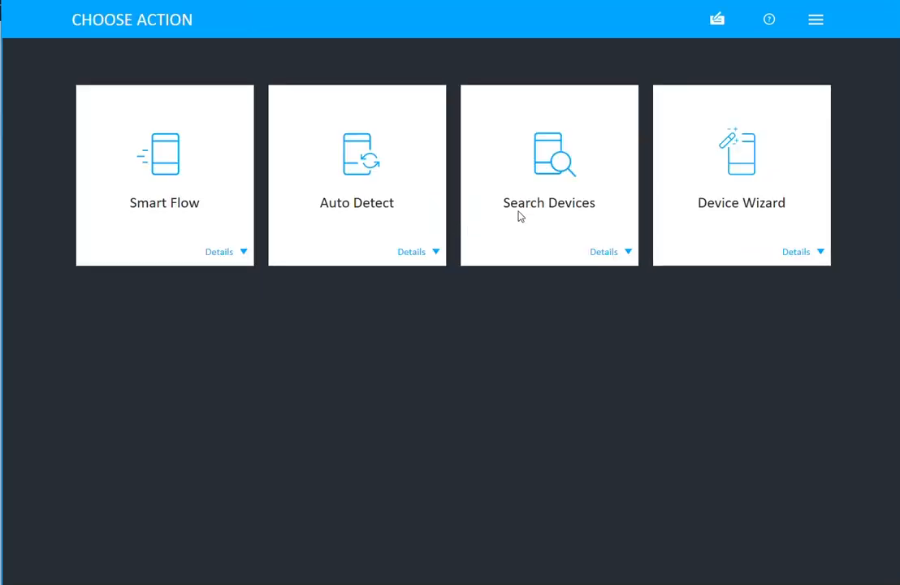
pyautogui.click(549, 155)
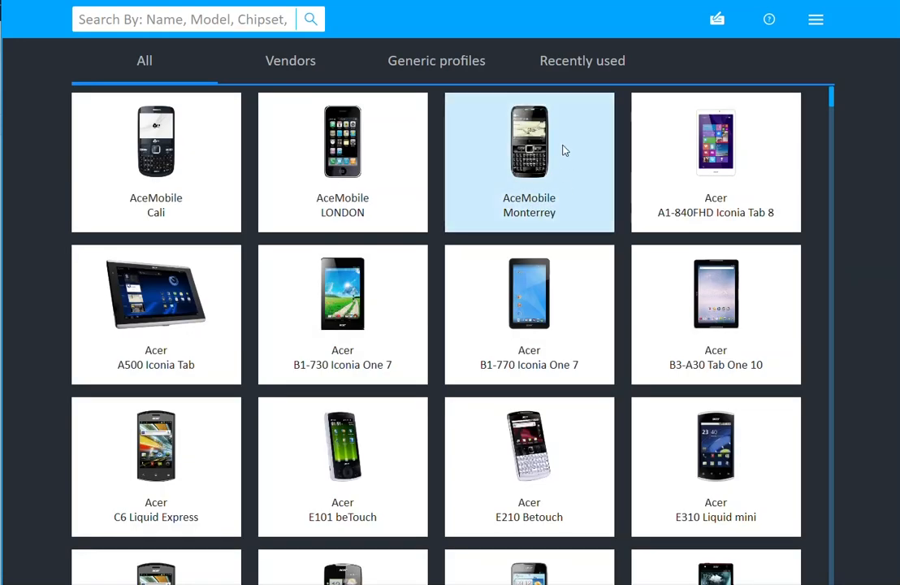
pyautogui.click(582, 60)
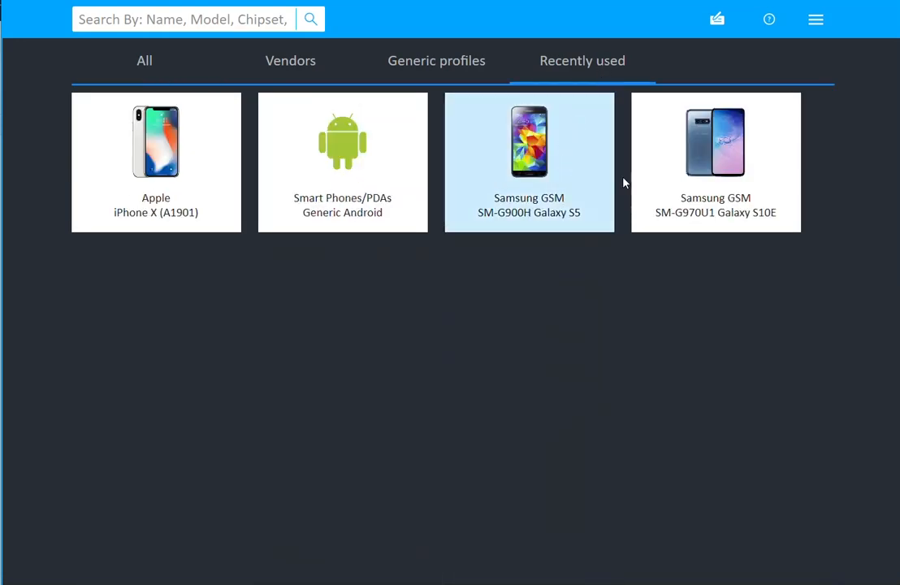
# Step: Select the Samsung GSM SM-G970U1 Galaxy S10E profile to see its extraction types
pyautogui.click(716, 163)
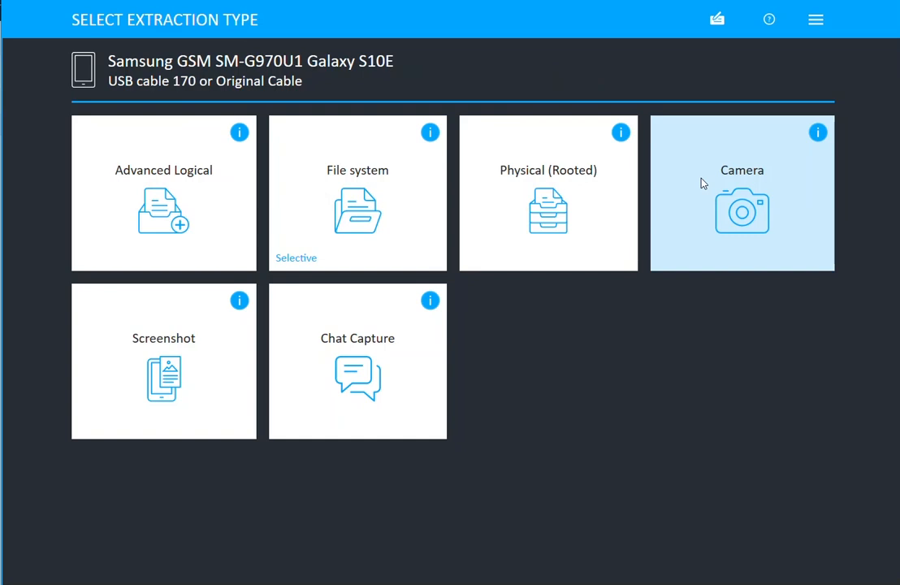
pyautogui.moveTo(470, 183)
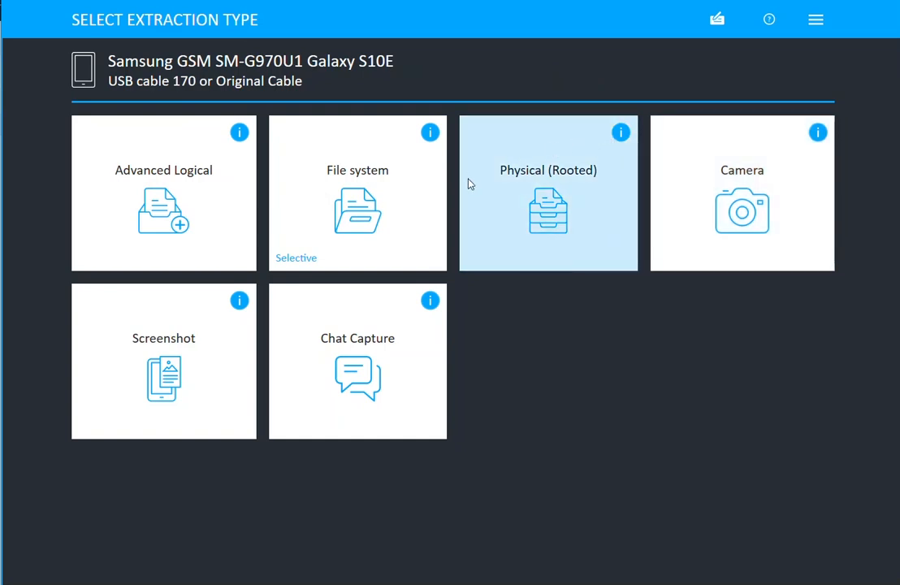
pyautogui.moveTo(520, 186)
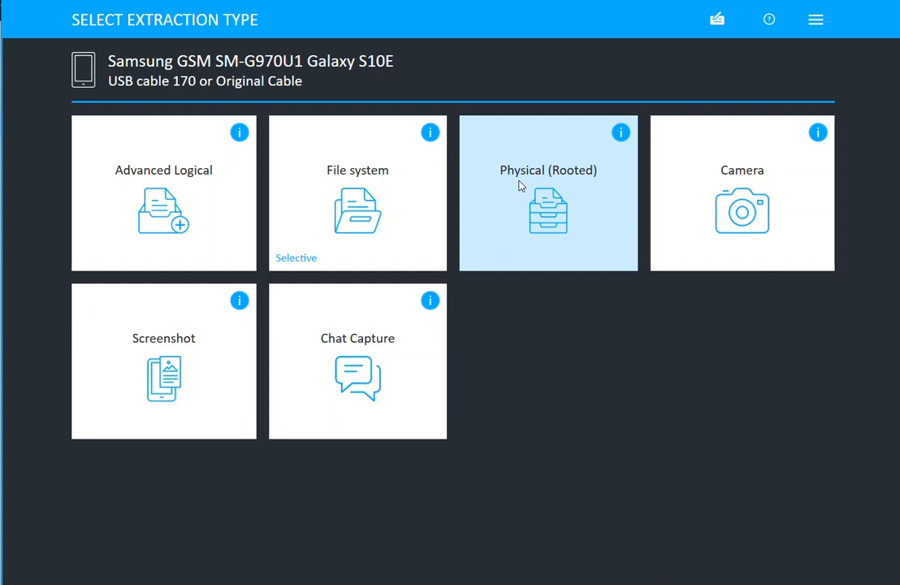
pyautogui.moveTo(580, 378)
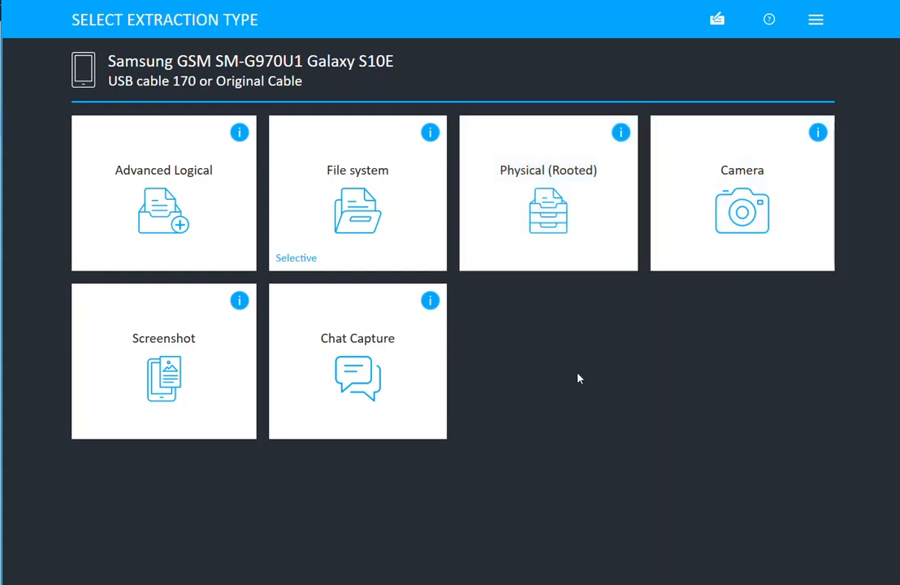
pyautogui.moveTo(479, 169)
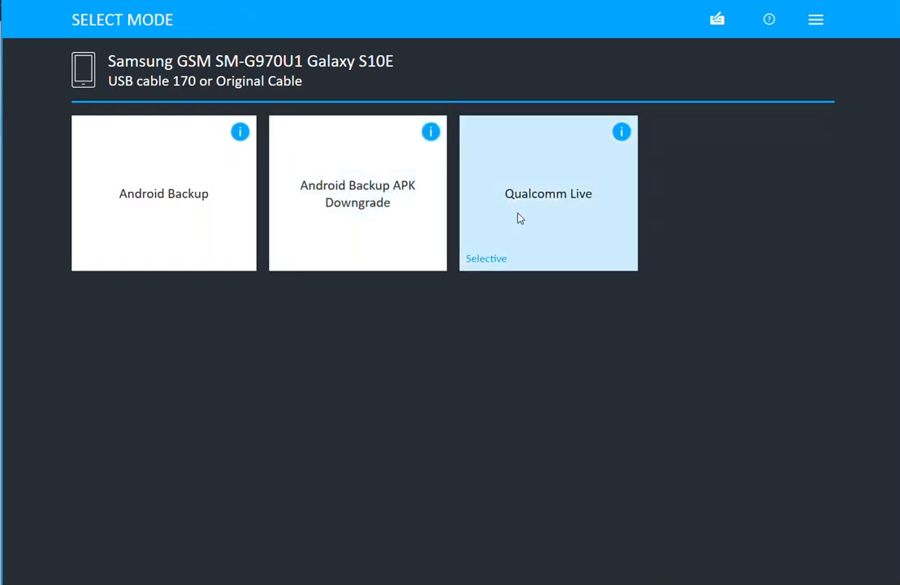
pyautogui.moveTo(551, 207)
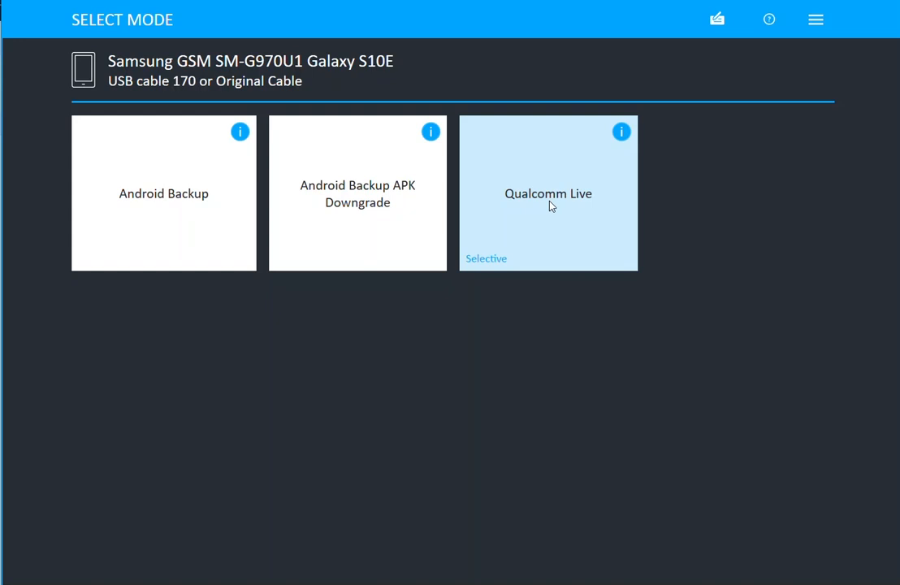
pyautogui.moveTo(164, 255)
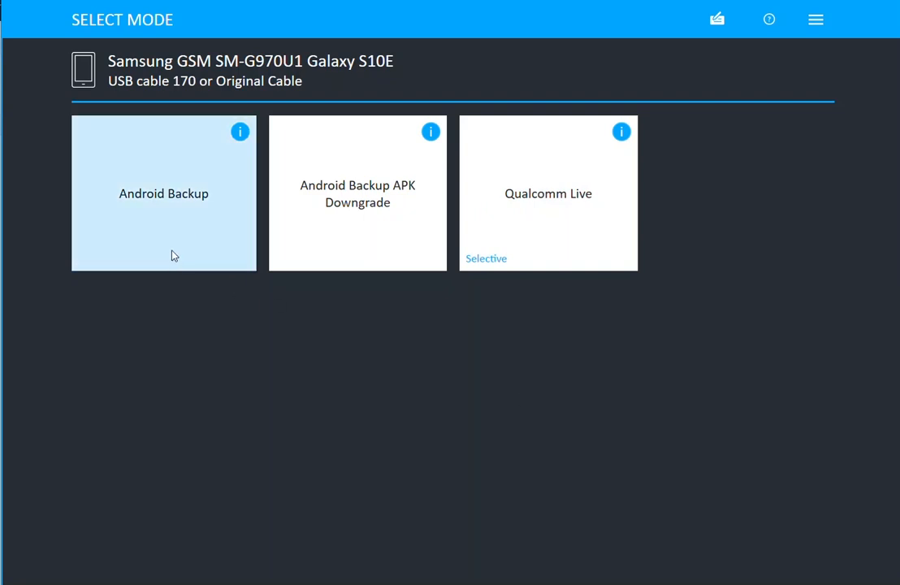
# Step: Go back from the Physical extraction modes to Choose Action and start Smart Flow detection
pyautogui.click(164, 193)
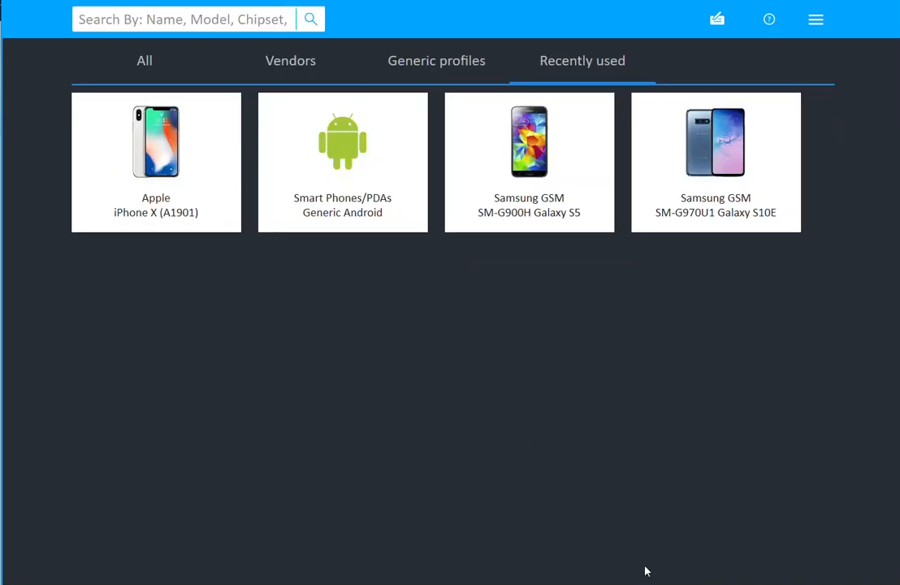
pyautogui.click(145, 60)
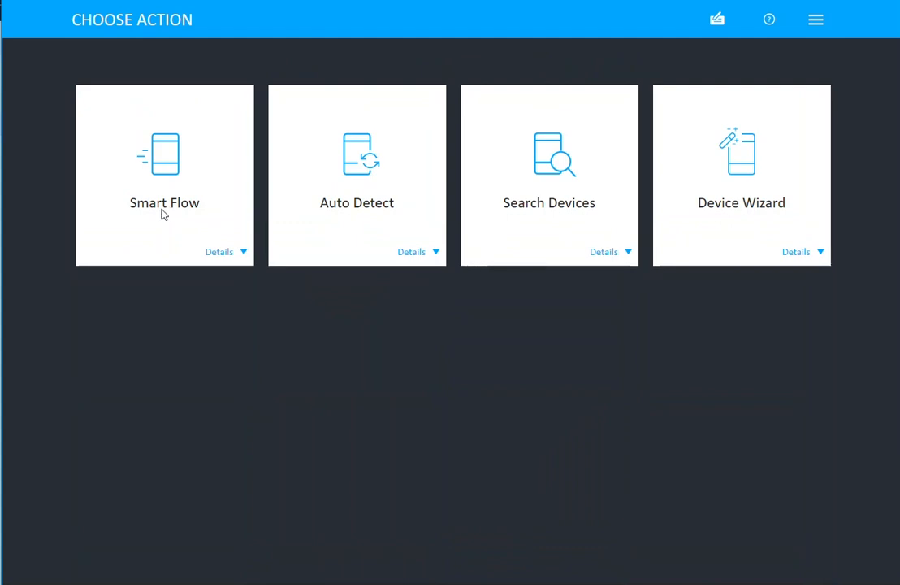
pyautogui.click(356, 175)
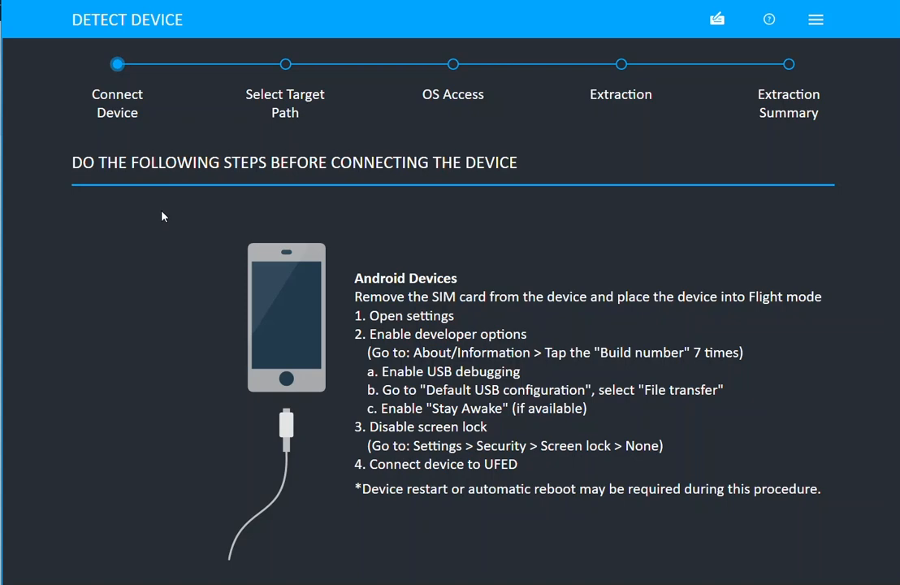
pyautogui.moveTo(597, 298)
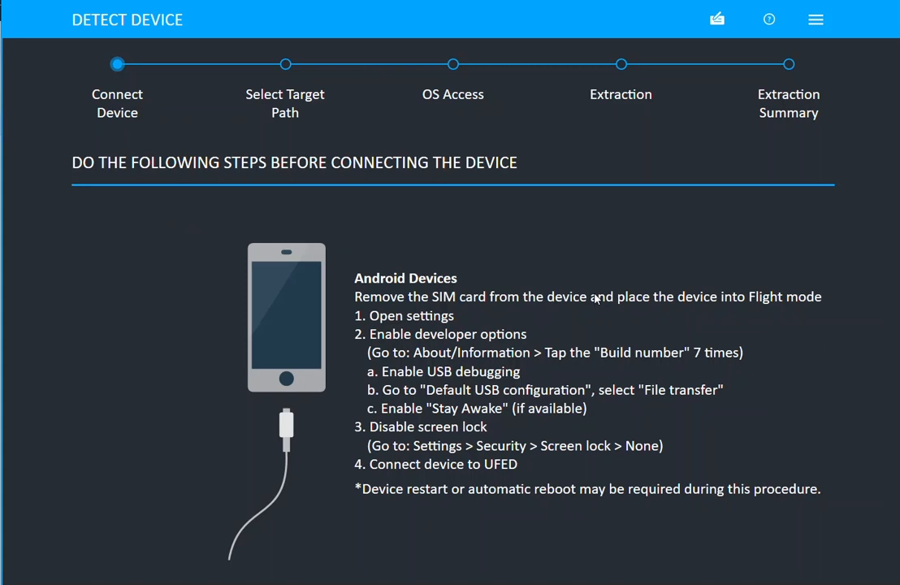
pyautogui.moveTo(640, 382)
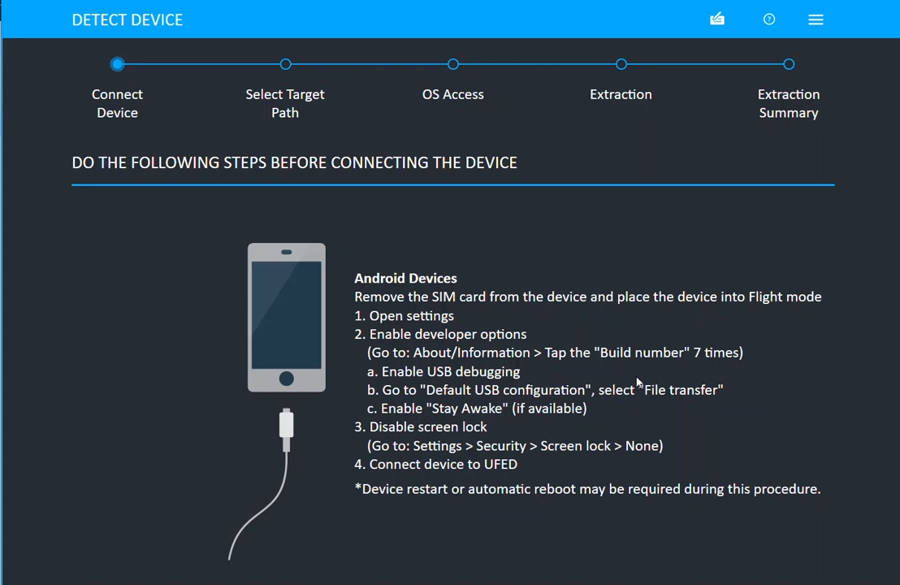